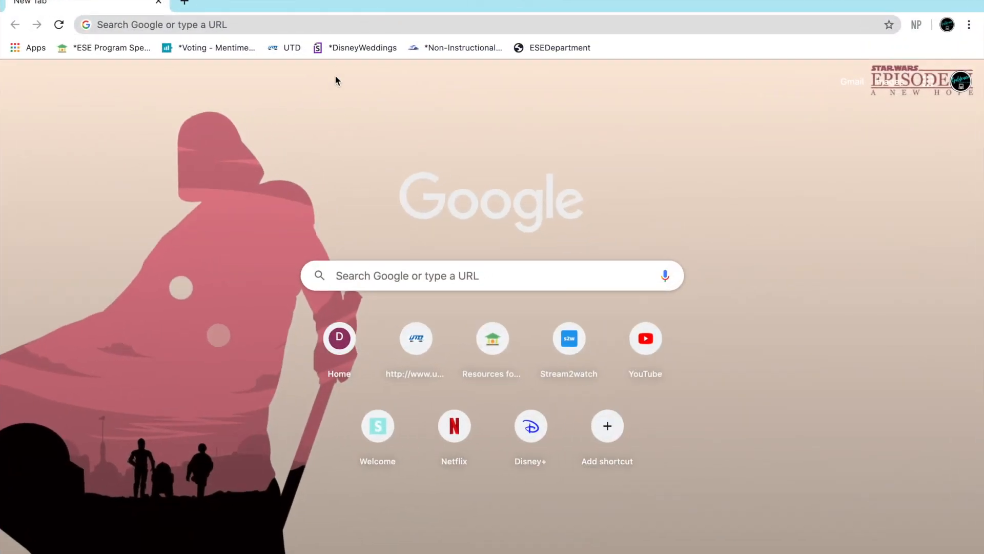
# Go to dadeschools.net, the Students section, and the Student Portal login with ID and password entered.
pyautogui.write('dadeschools.net')
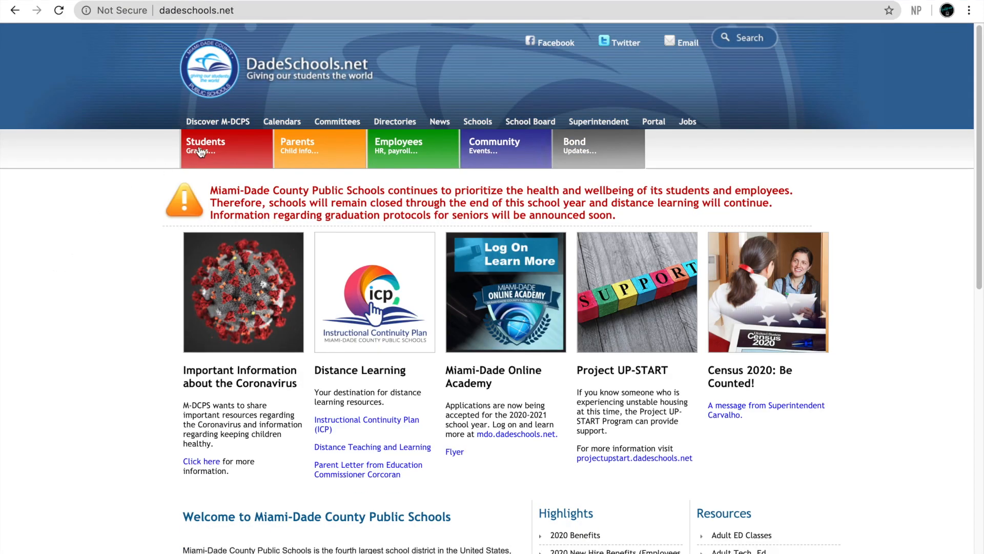
pyautogui.click(205, 149)
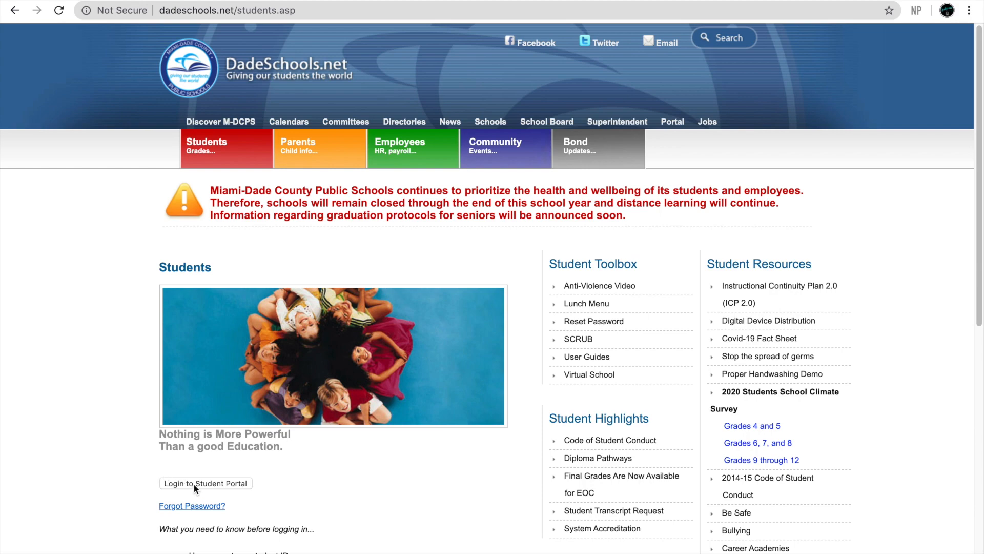
pyautogui.click(205, 483)
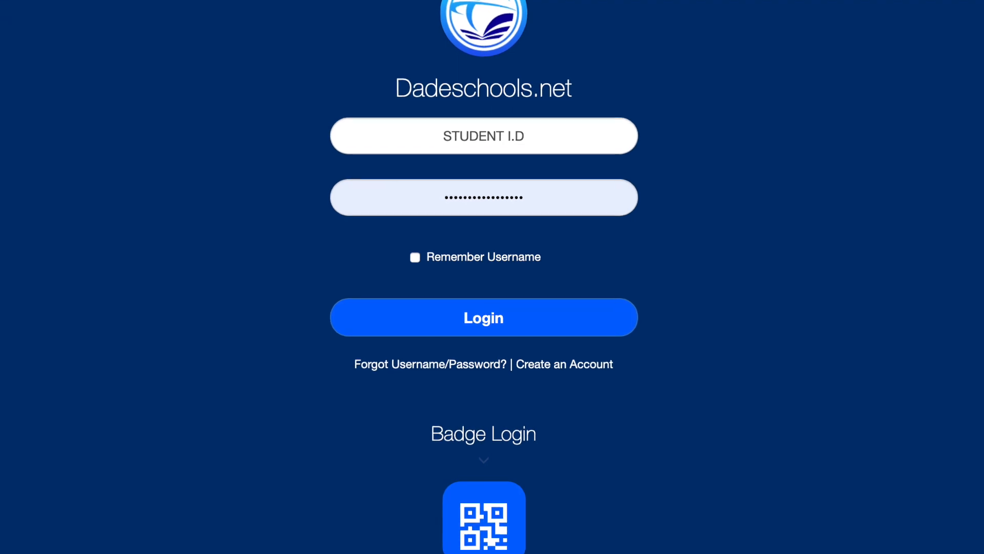
# Log in to the Student Portal so the welcome page confirms today's attendance.
pyautogui.click(484, 318)
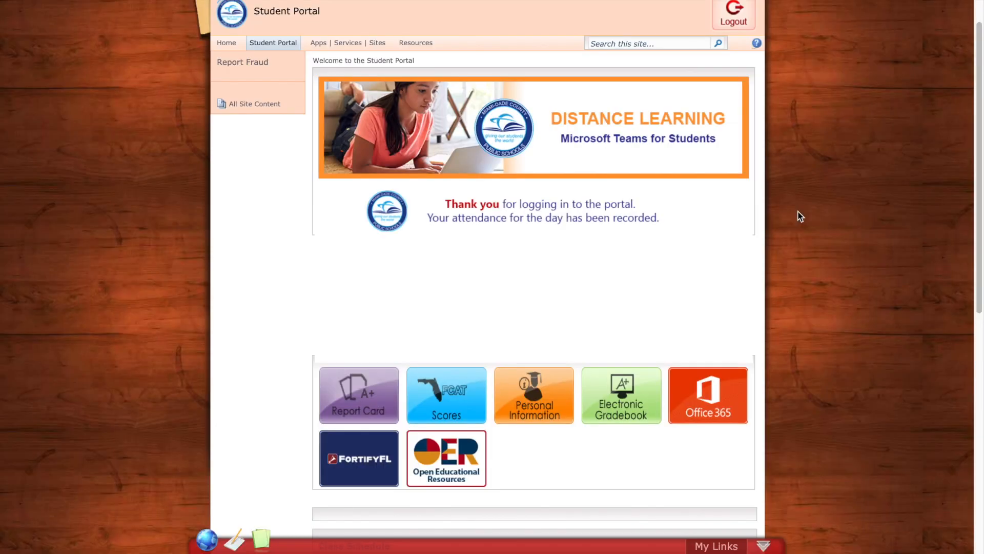
pyautogui.moveTo(347, 48)
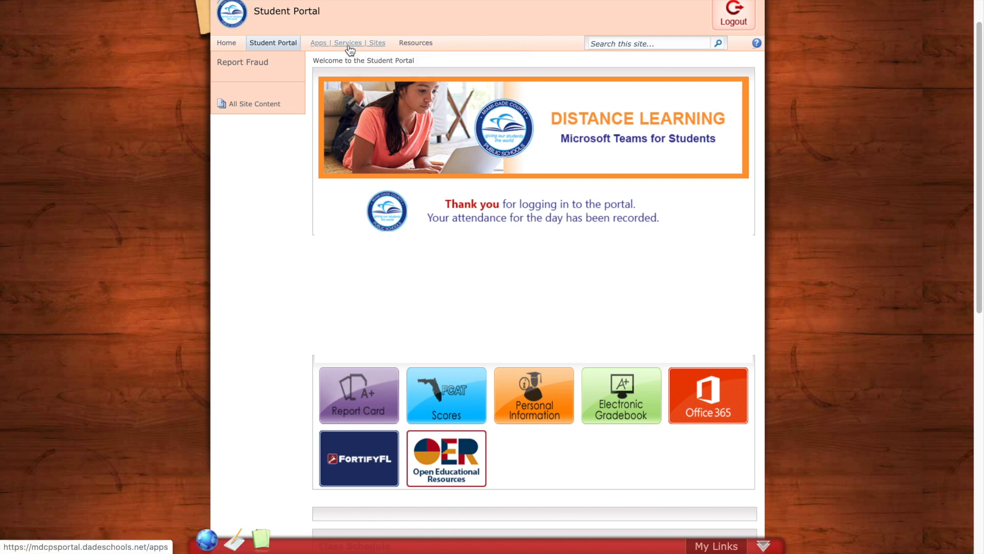
# Star M-DCPS Student Email in Apps | Services | Sites so it joins the Favorites Toolbar.
pyautogui.click(347, 43)
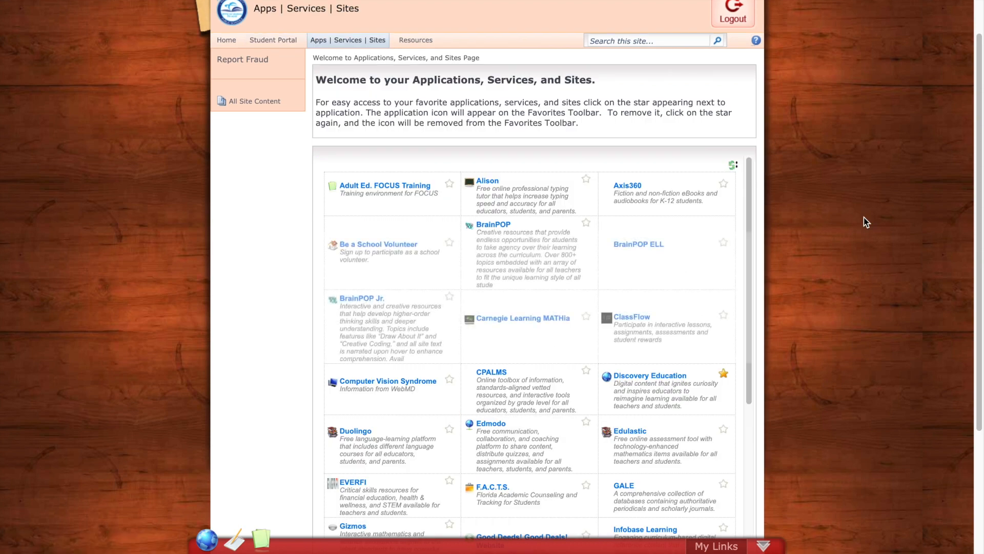
pyautogui.moveTo(798, 247)
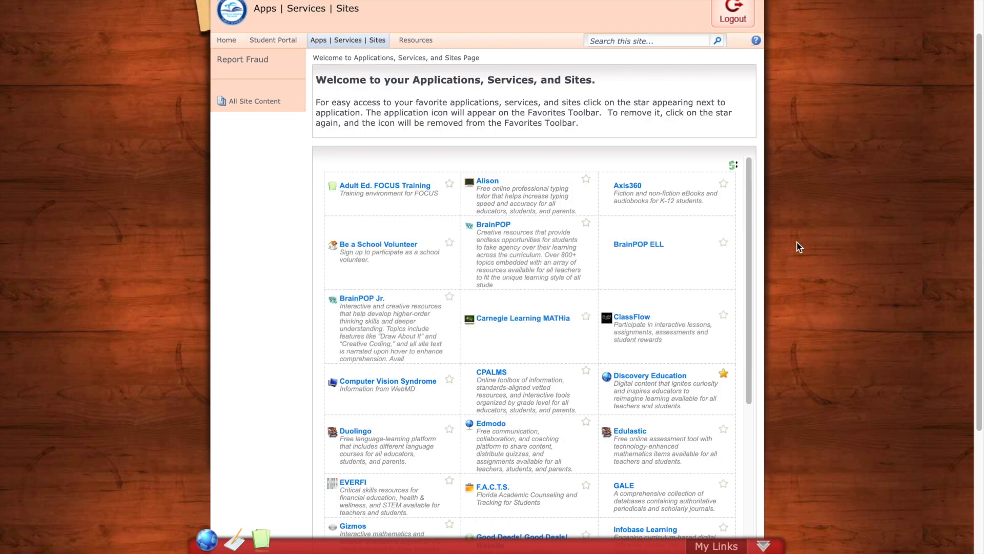
pyautogui.scroll(-3)
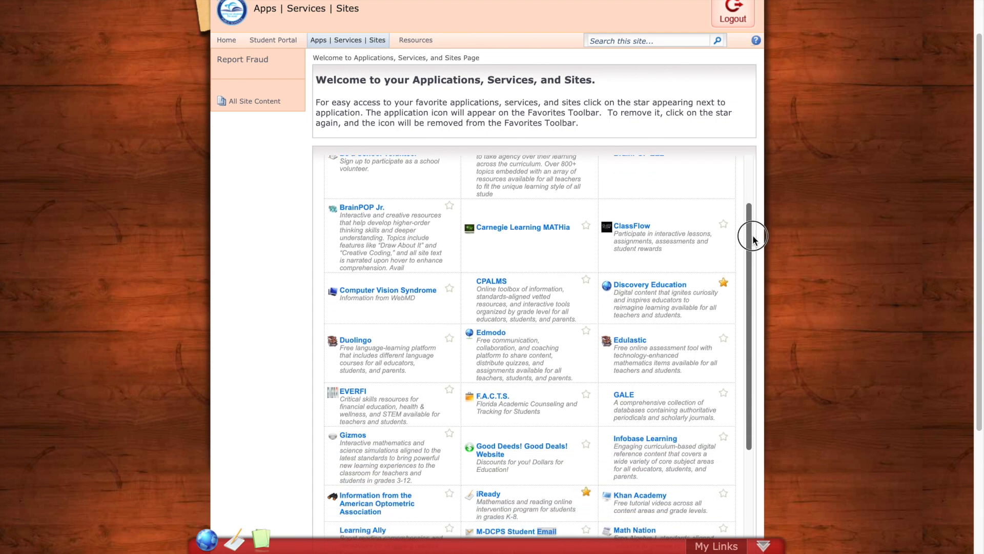
pyautogui.scroll(-3)
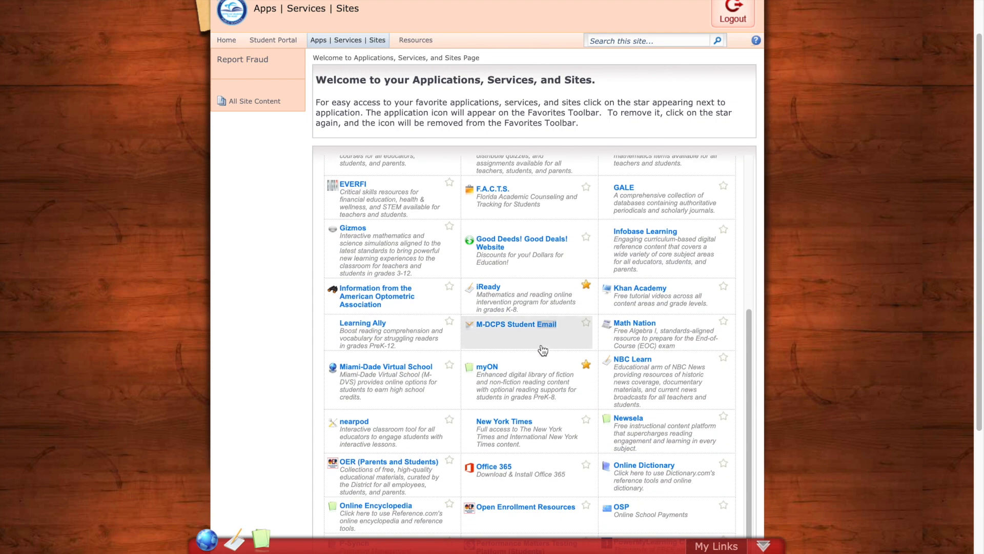
pyautogui.moveTo(546, 338)
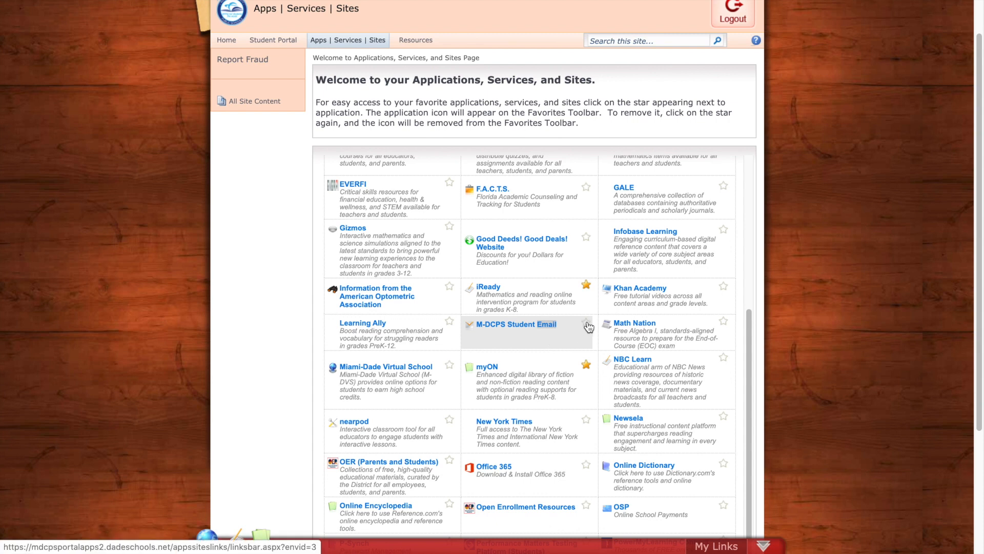
pyautogui.moveTo(587, 328)
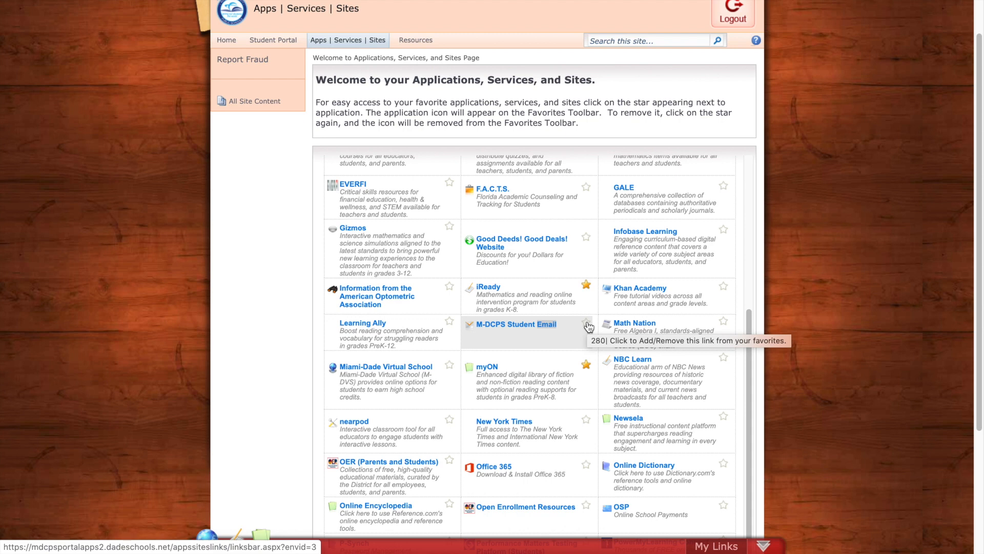
pyautogui.click(585, 324)
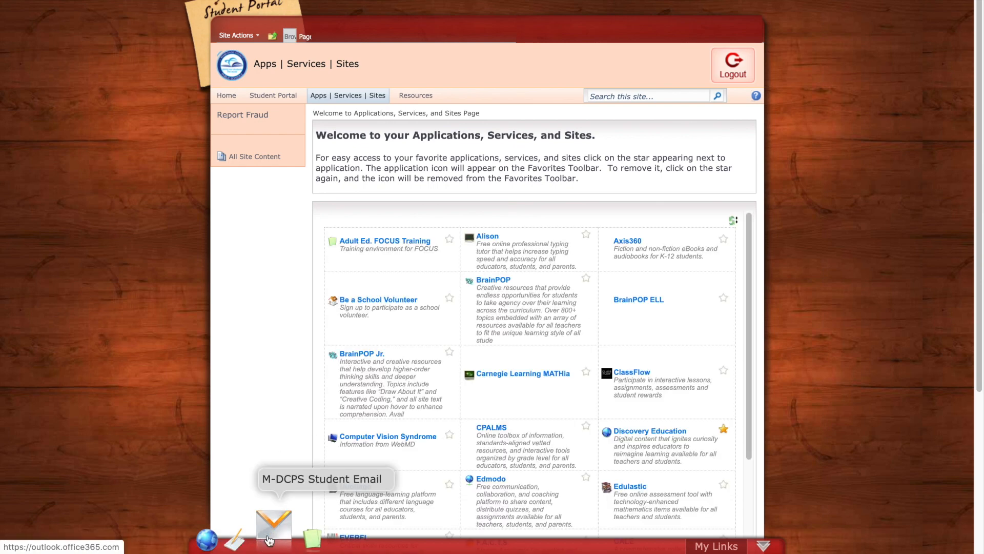
# Launch M-DCPS Student Email from favorites and complete Microsoft sign-in to reach the Outlook inbox.
pyautogui.click(271, 529)
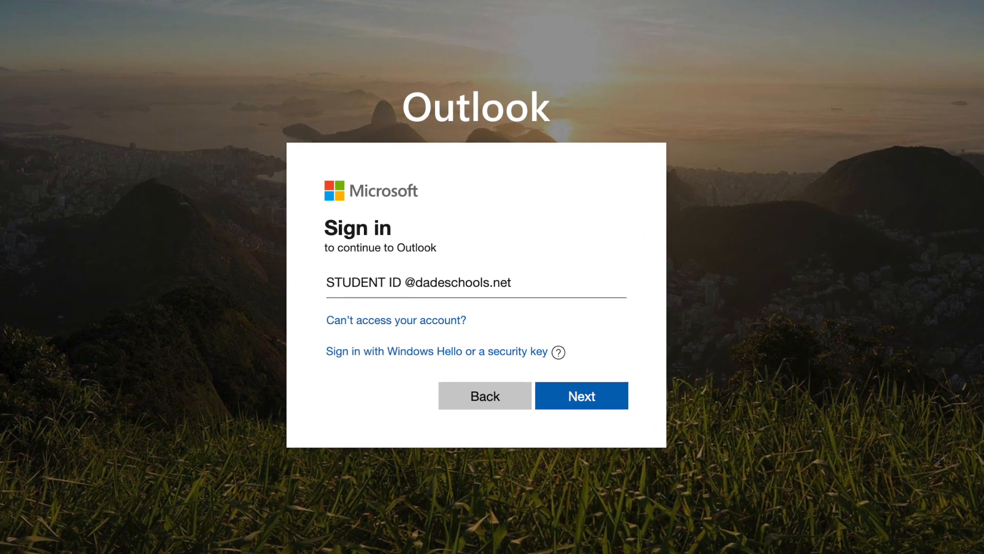
pyautogui.click(581, 395)
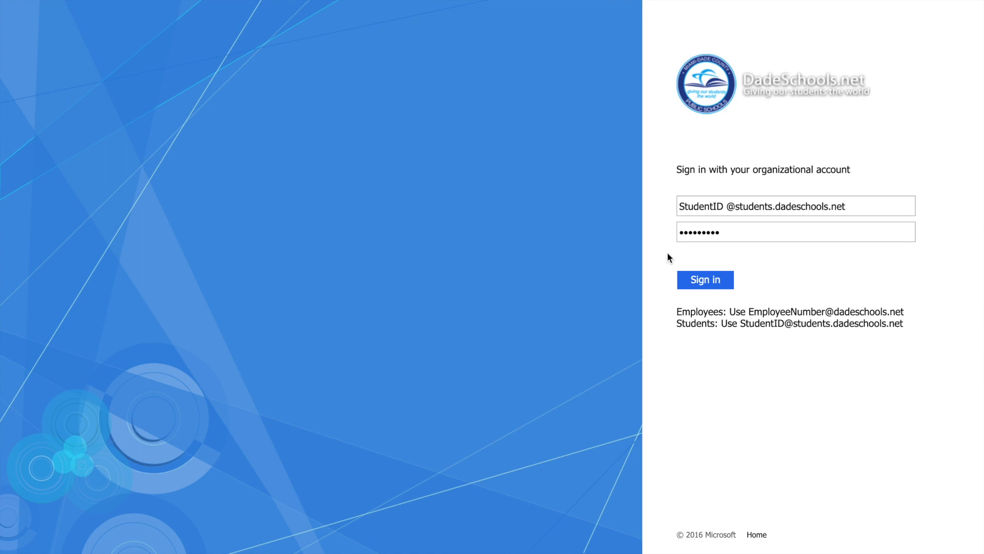
pyautogui.click(731, 210)
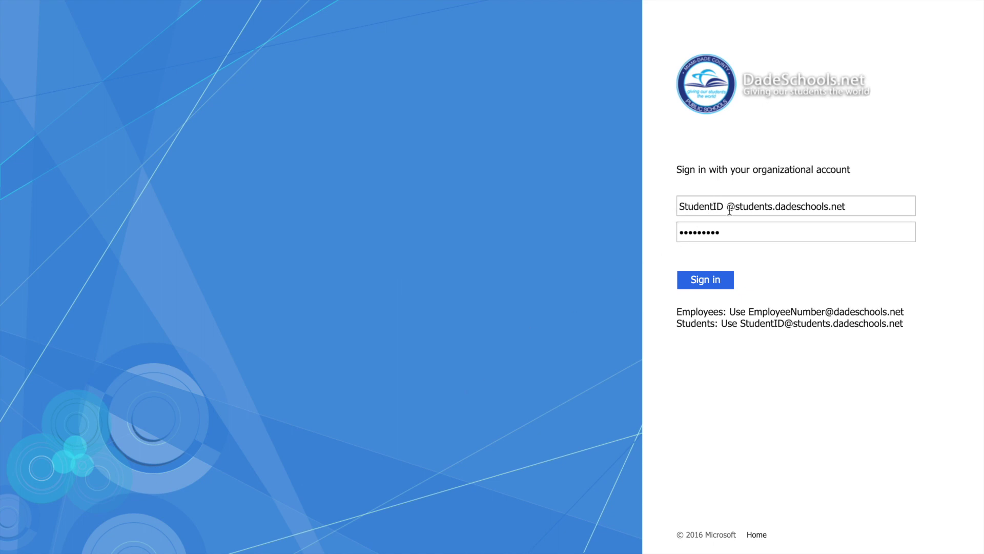
pyautogui.moveTo(762, 215)
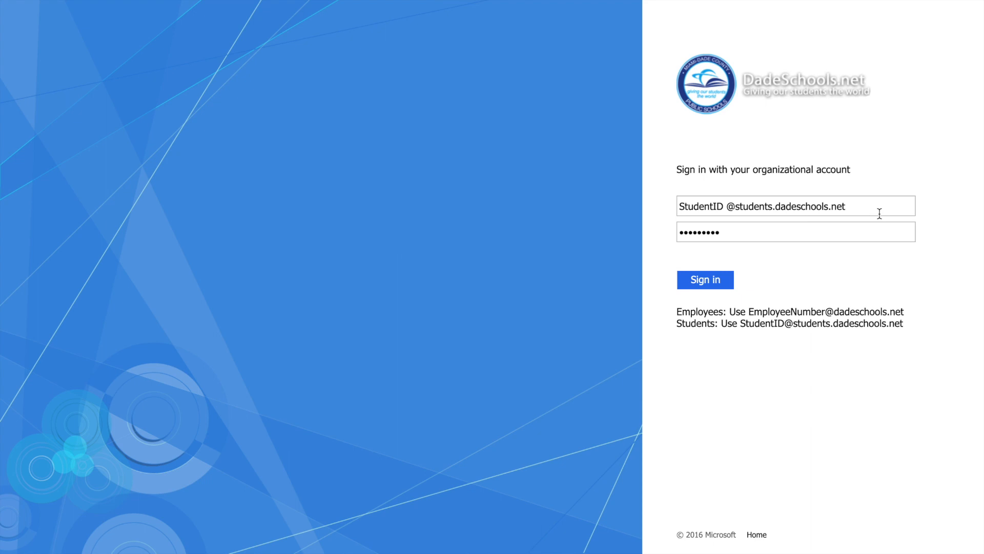
pyautogui.click(705, 279)
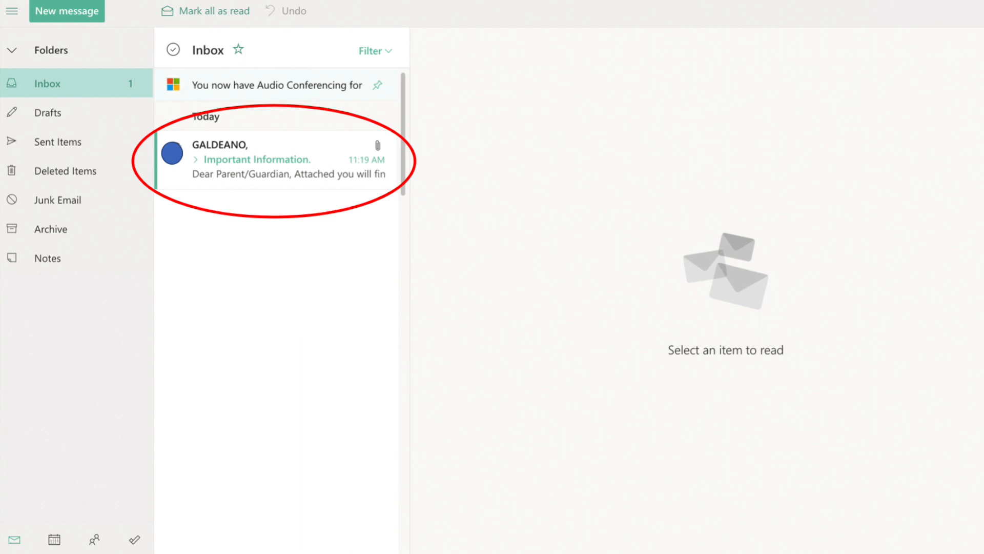
# Read the Important Information email and scroll through its Parent Letter PDF preview.
pyautogui.click(286, 159)
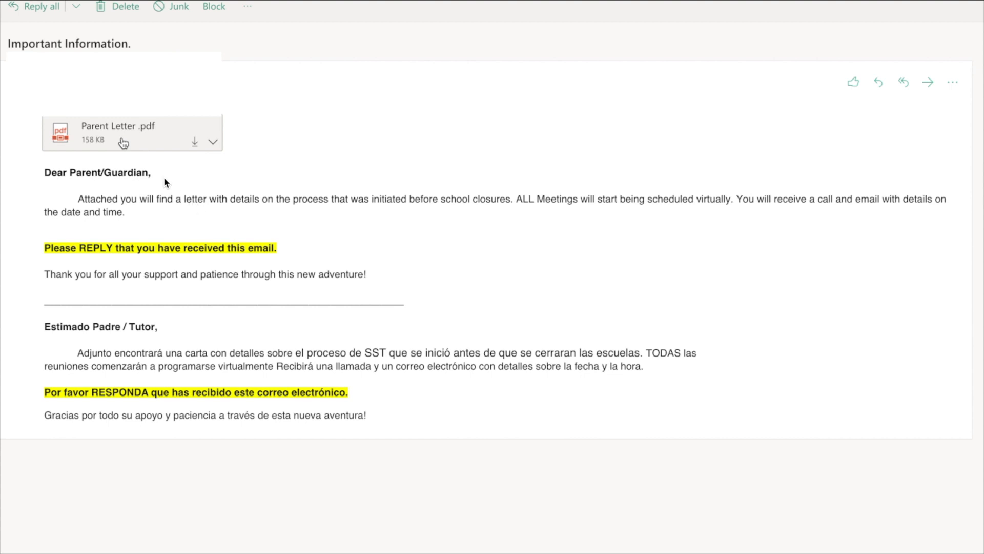
pyautogui.moveTo(136, 148)
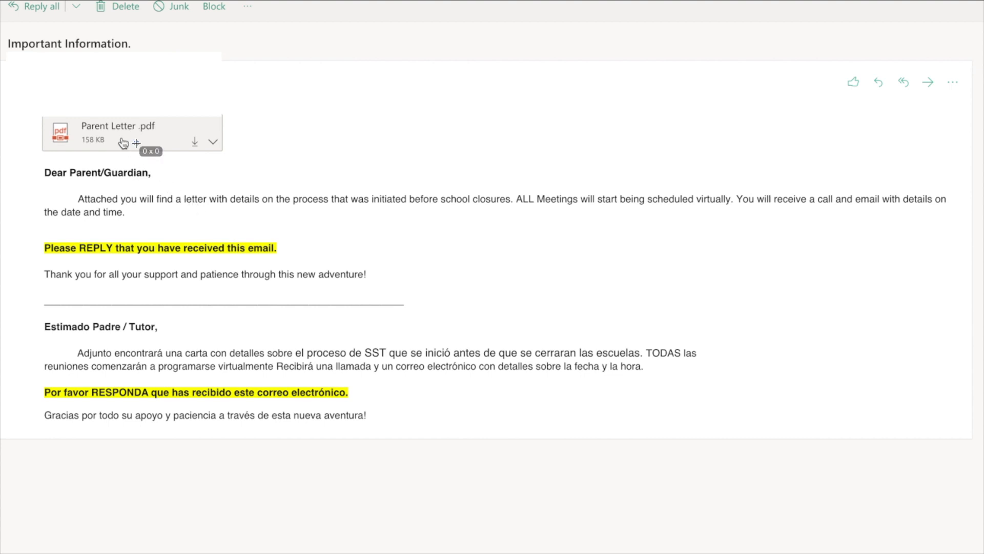
pyautogui.click(117, 127)
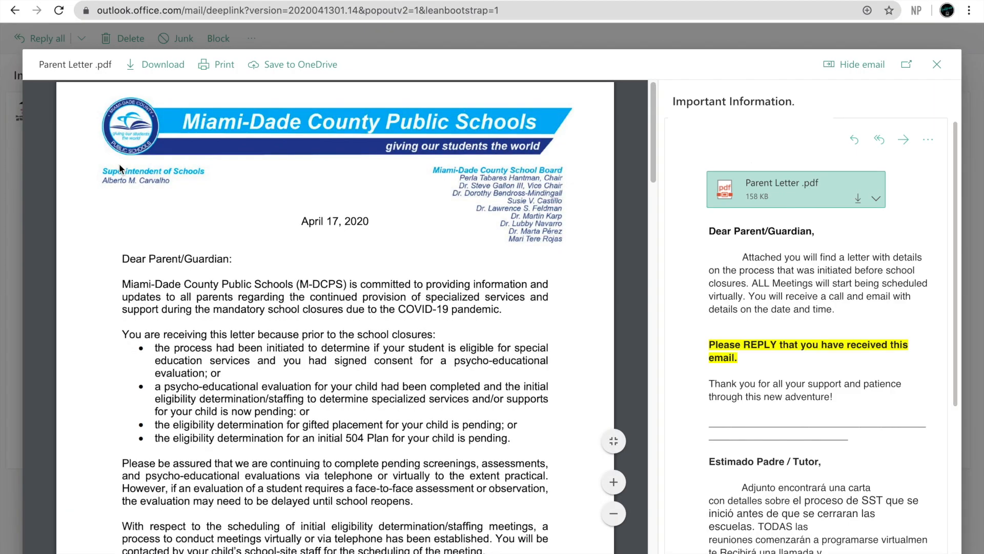
pyautogui.scroll(-3)
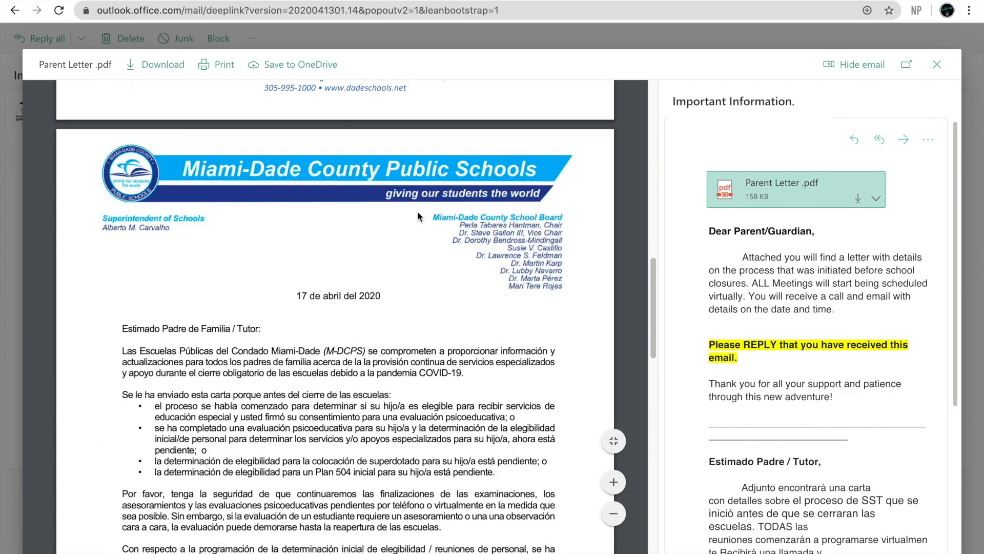
pyautogui.scroll(-3)
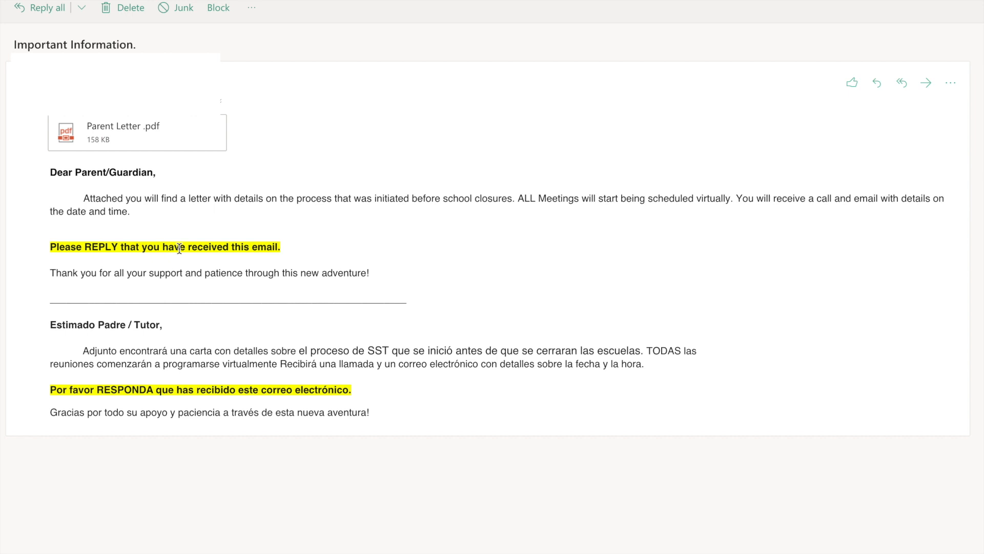
pyautogui.moveTo(262, 263)
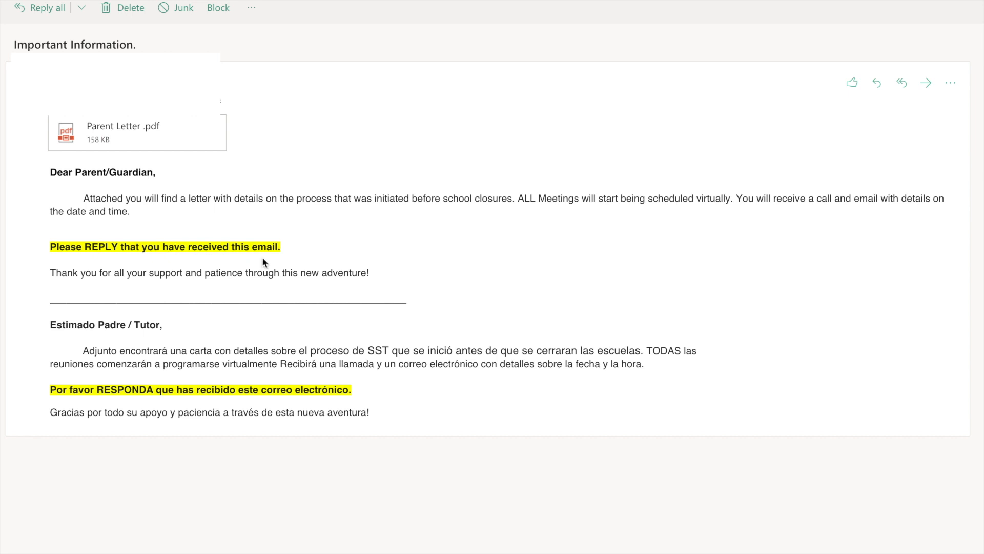
pyautogui.moveTo(892, 178)
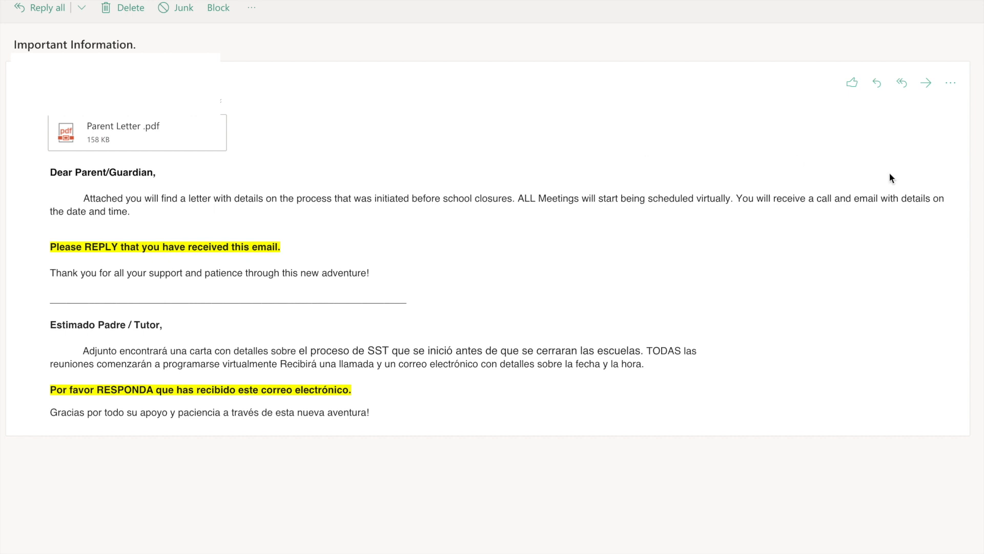
pyautogui.moveTo(877, 82)
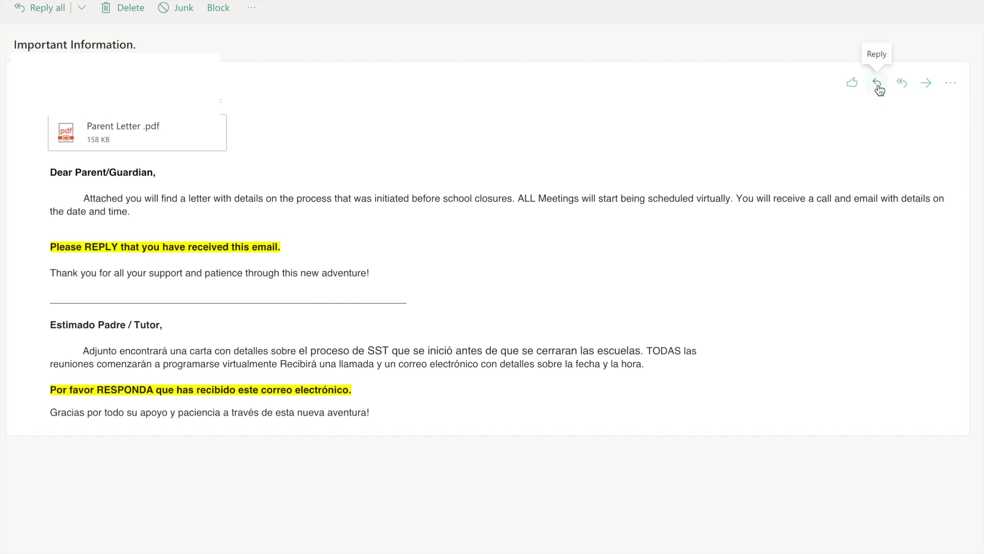
# Begin a reply to the Important Information email from the Reply arrow.
pyautogui.click(877, 82)
pyautogui.write('I receive')
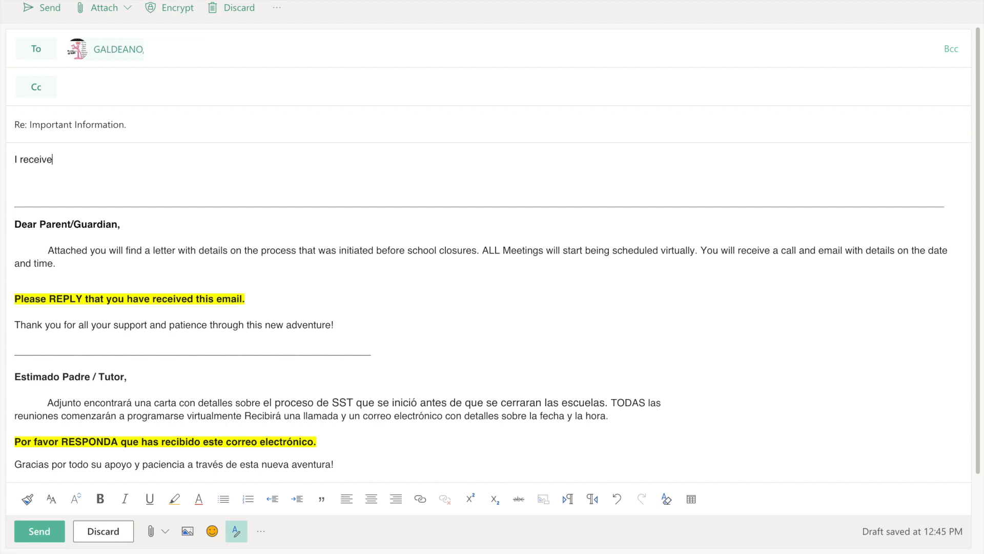
# Send the reply reading "I received this email." and "Yo recibi este correo.".
pyautogui.write('d this email.')
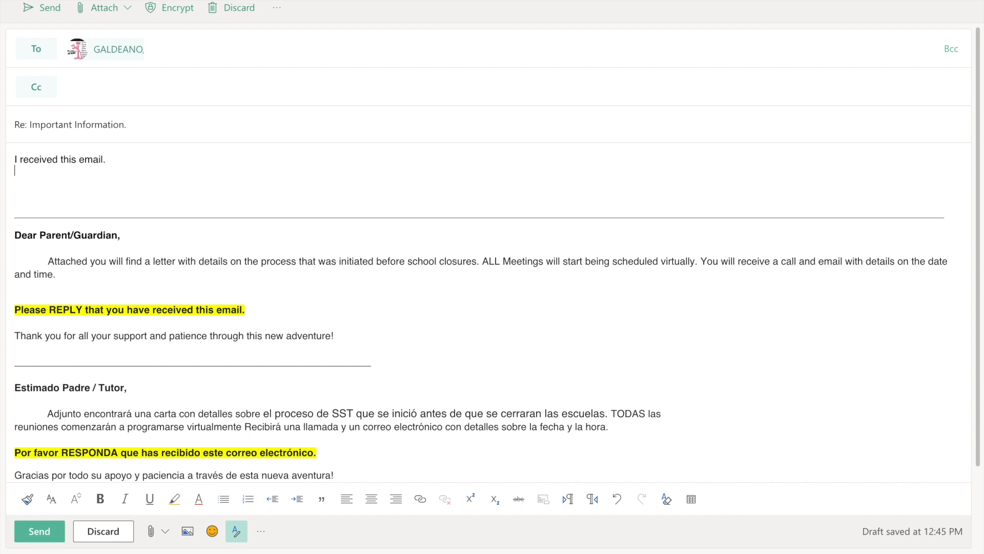
pyautogui.write('Yo recibi este correo.')
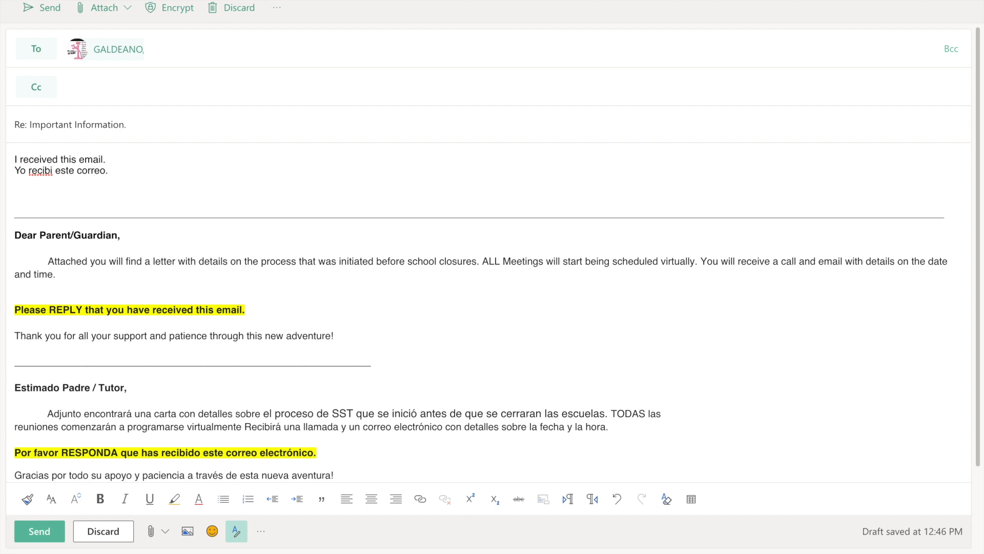
pyautogui.moveTo(42, 22)
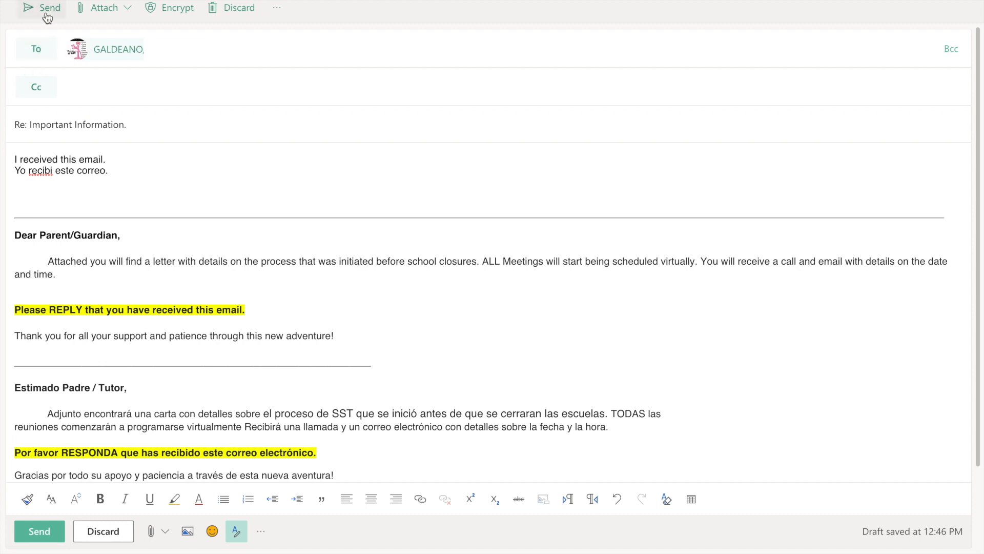
pyautogui.click(46, 8)
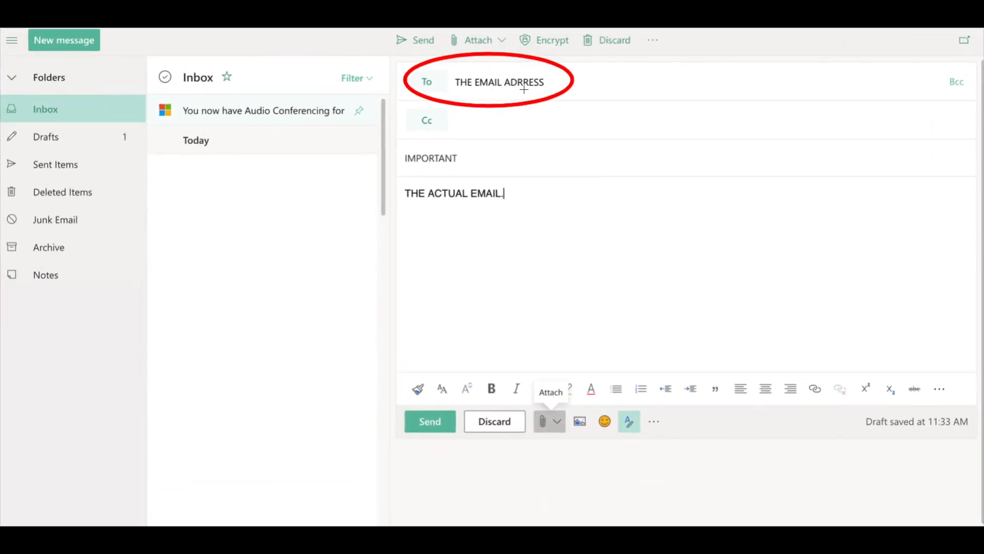
pyautogui.moveTo(430, 91)
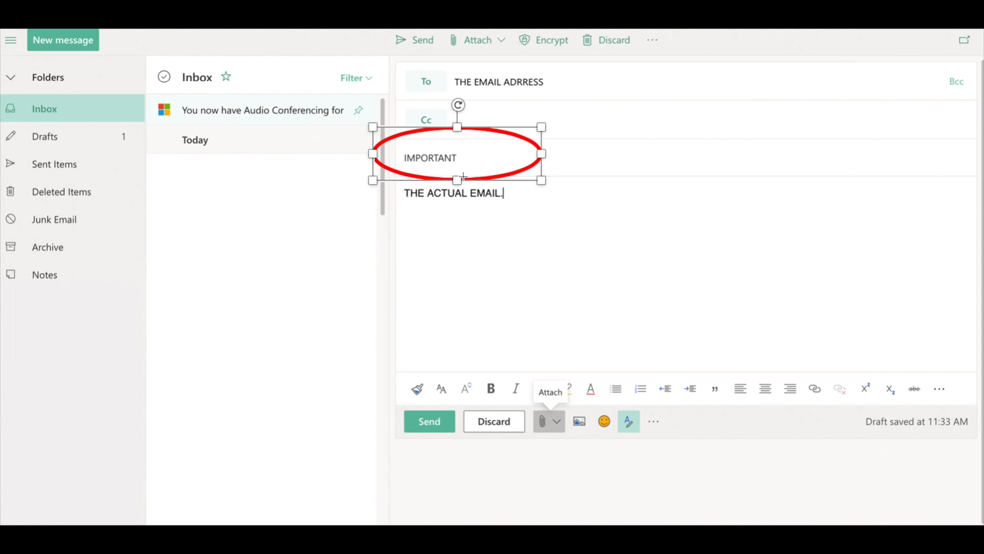
pyautogui.moveTo(482, 166)
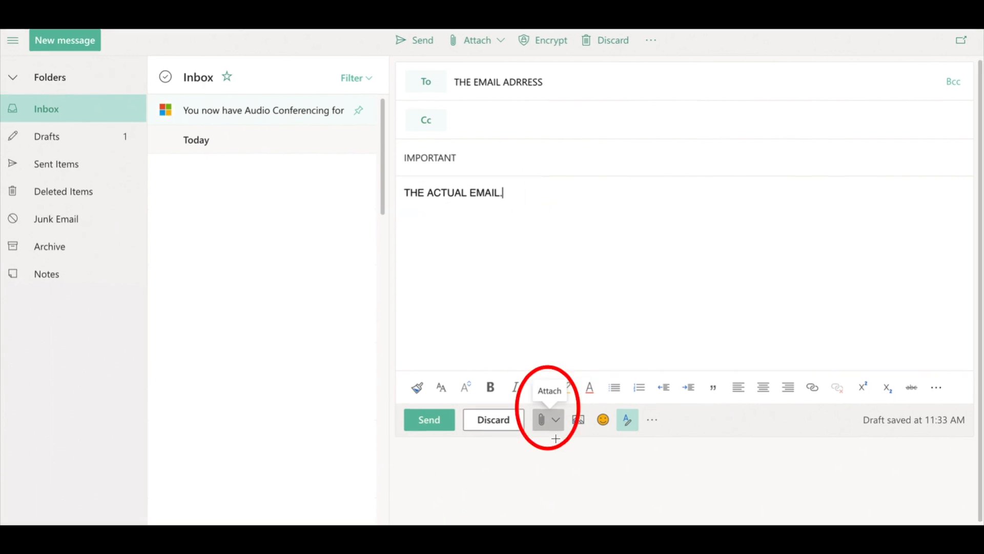
pyautogui.moveTo(539, 429)
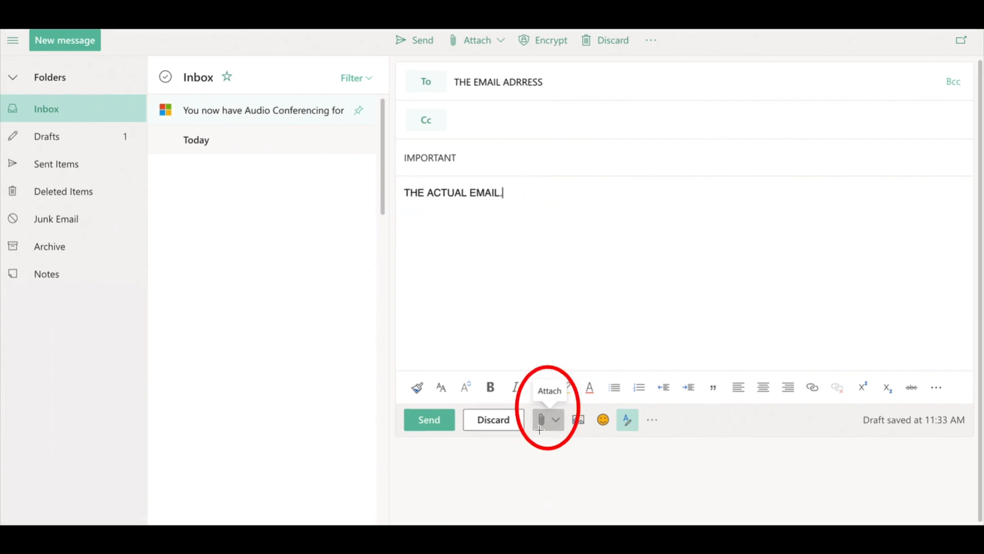